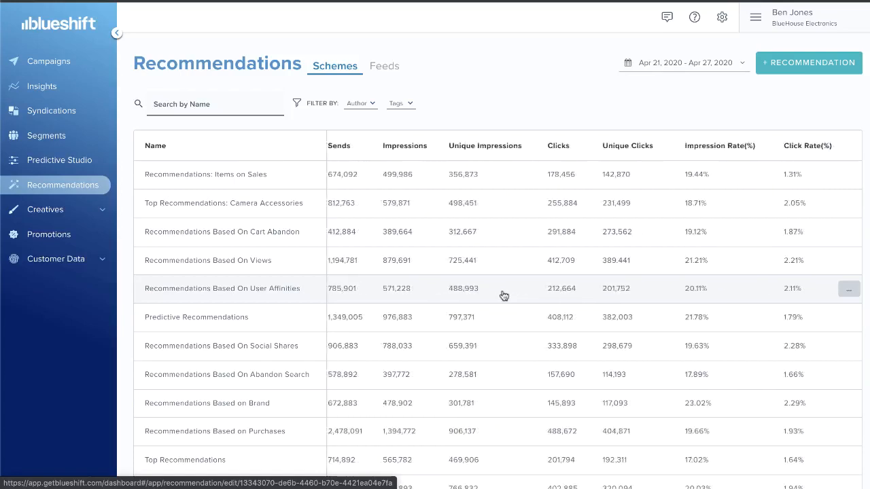
Start 'Abandoned Cart Recommendations' with an Events block including add_to_cart (7-0 days) and view (7-1 days).
{"action": "left_click", "coordinate": [807, 63]}
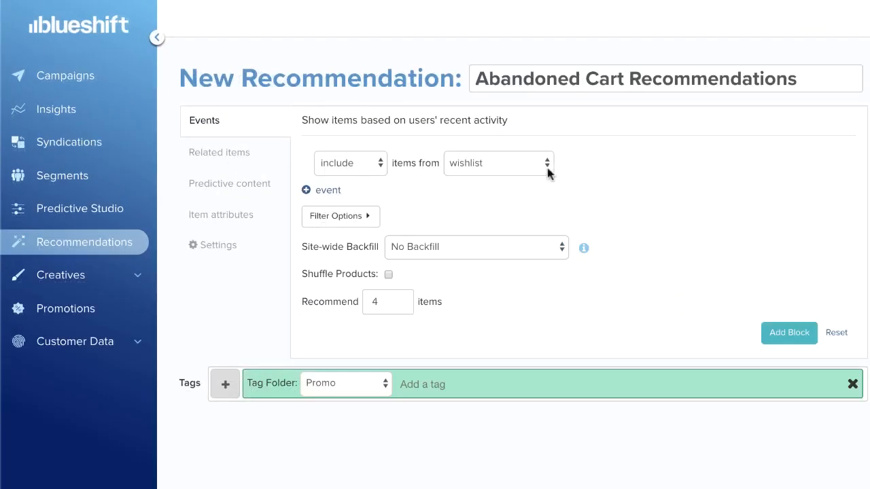
{"action": "left_click", "coordinate": [496, 163]}
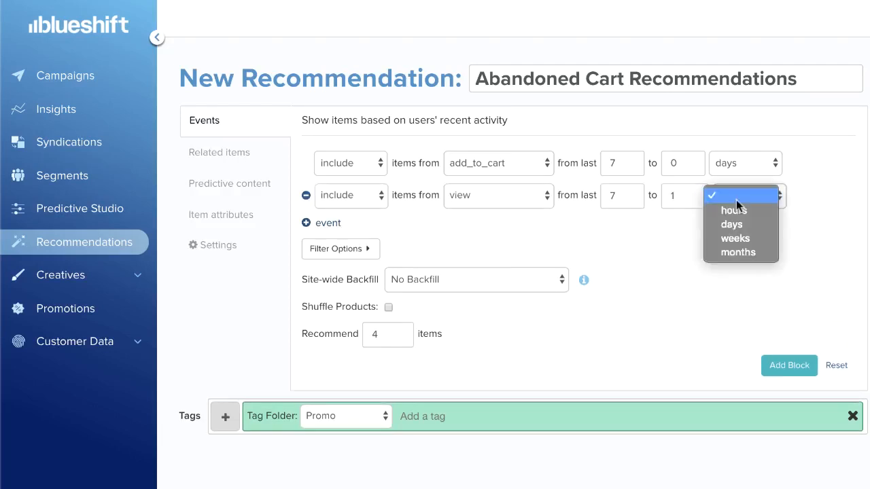
{"action": "left_click", "coordinate": [220, 152]}
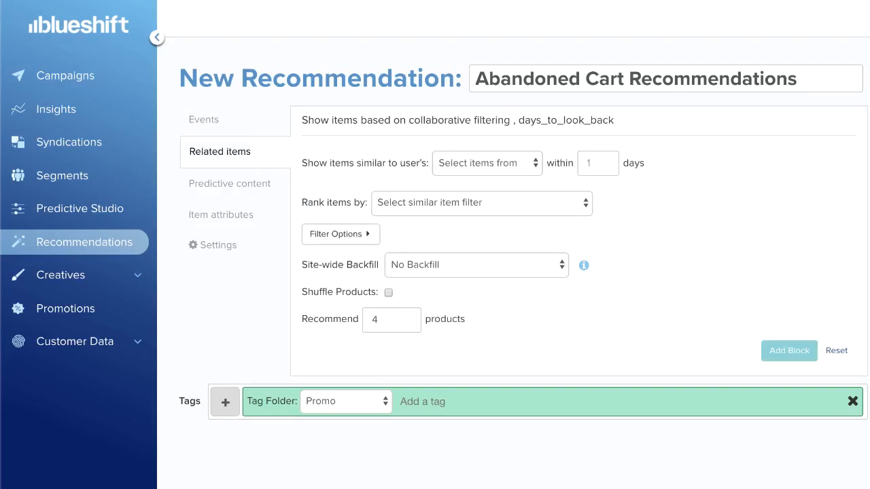
Add a related-items block on add_to_cart from last 7 to 1 days, ranked by next best view-to-purchase.
{"action": "left_click", "coordinate": [487, 163]}
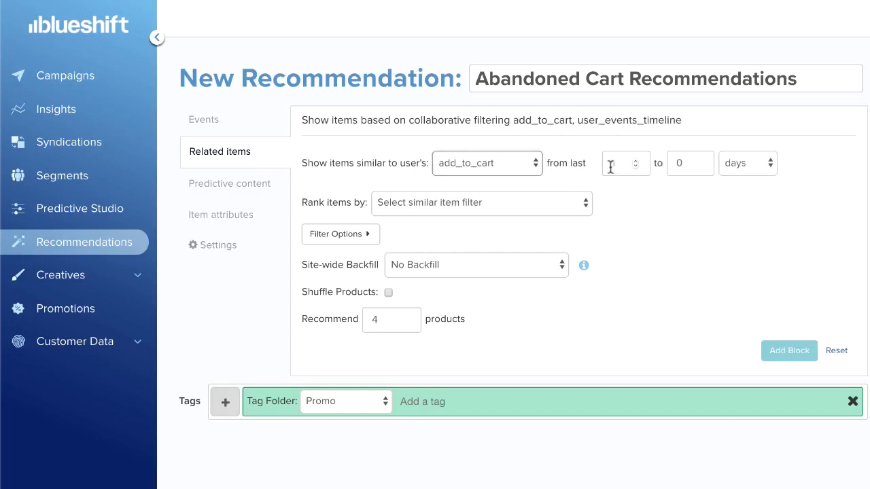
{"action": "type", "text": "7"}
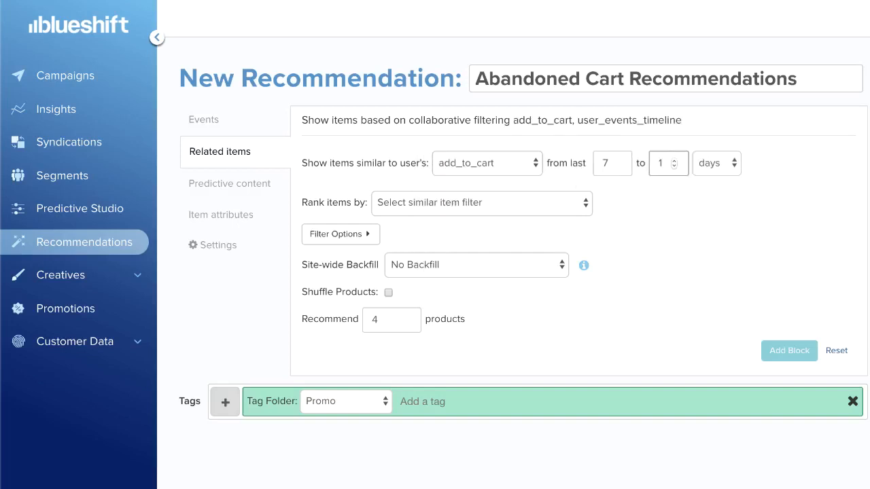
{"action": "left_click", "coordinate": [481, 202]}
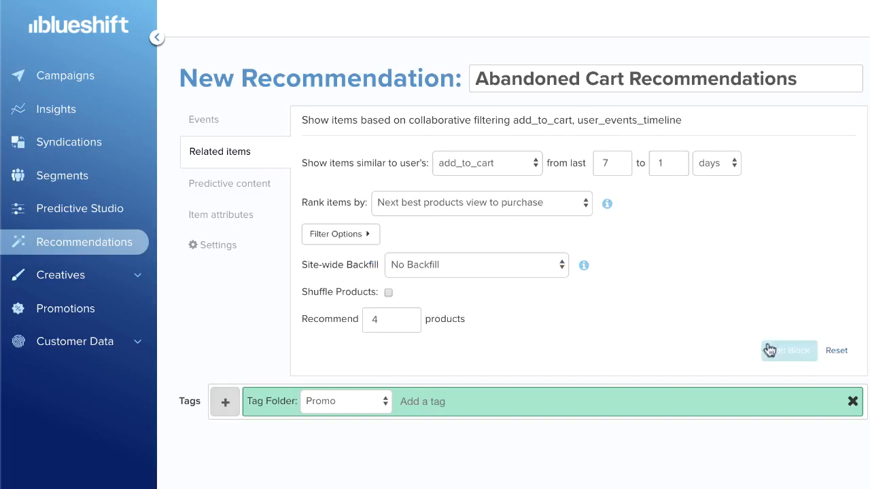
{"action": "left_click", "coordinate": [230, 182]}
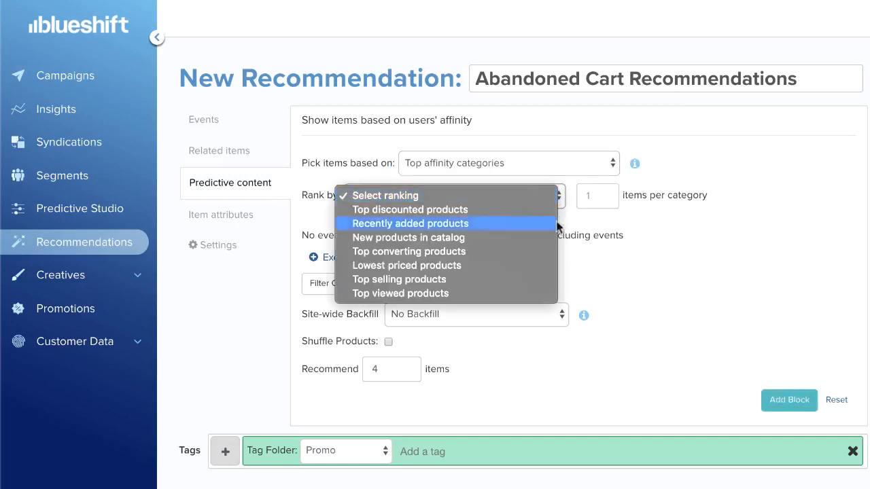
{"action": "left_click", "coordinate": [220, 214]}
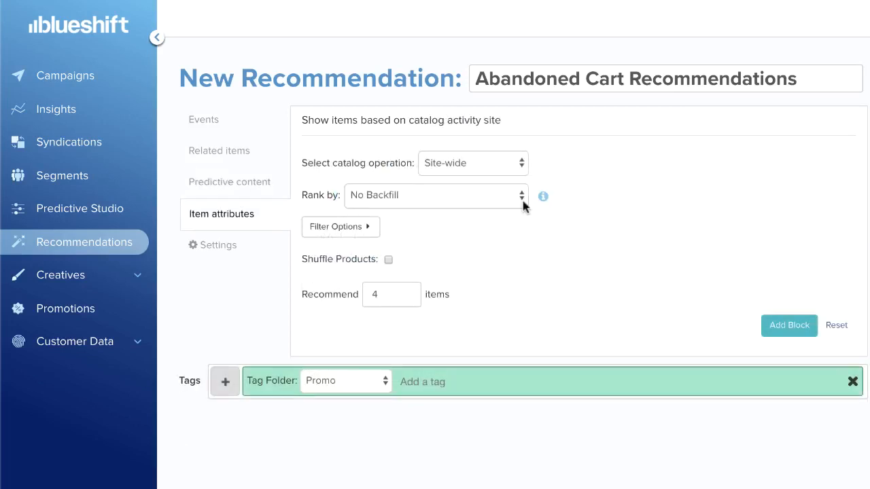
Add an item-attributes block of top viewed products in BSC > Computers with a category attribute.
{"action": "left_click", "coordinate": [437, 196]}
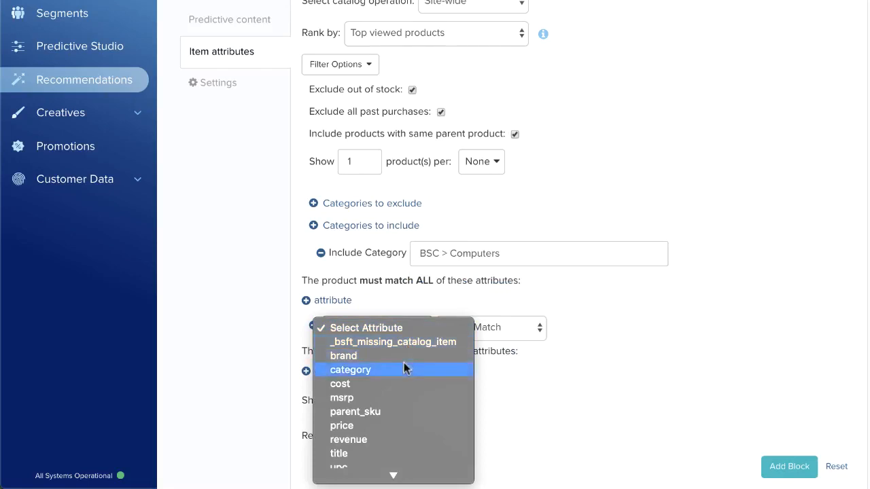
{"action": "type", "text": "Acce"}
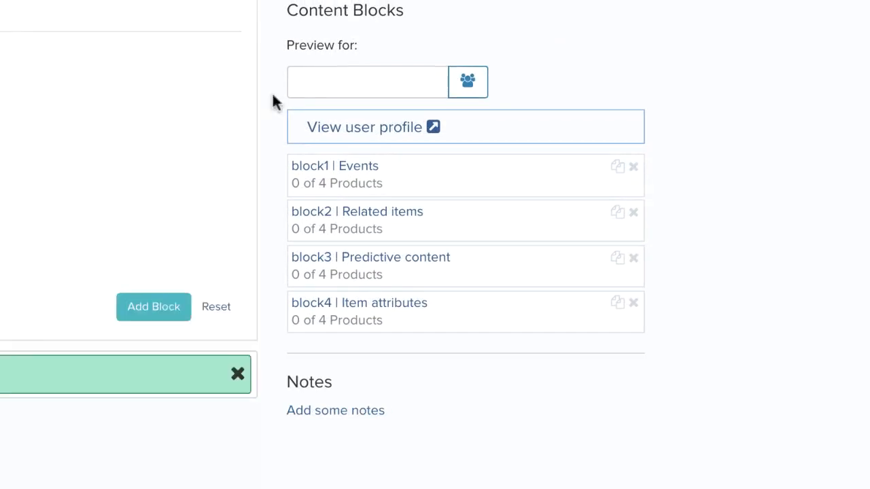
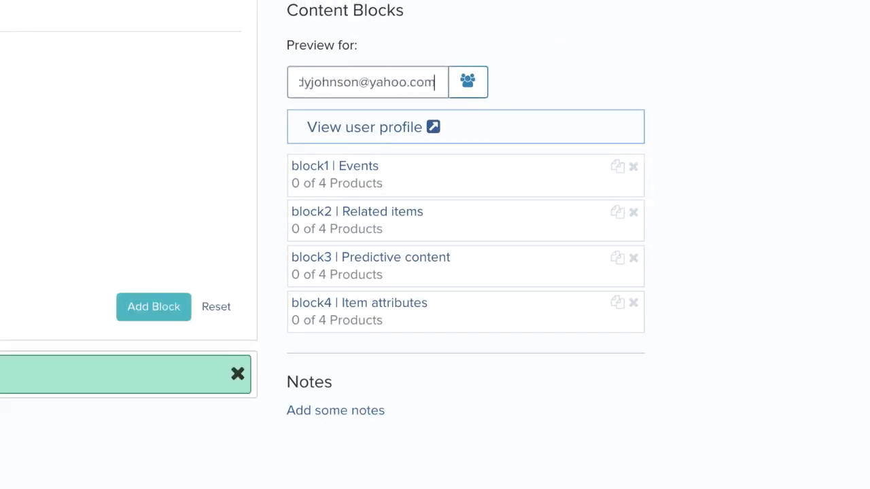
{"action": "left_click", "coordinate": [467, 82]}
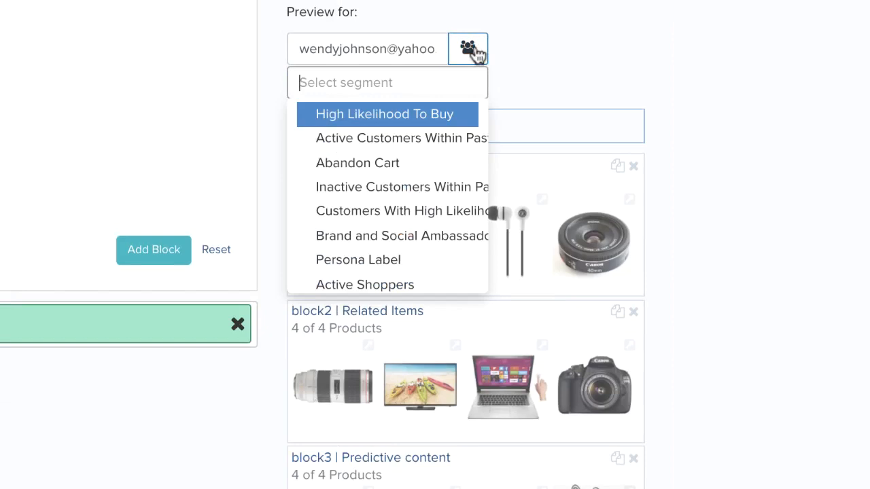